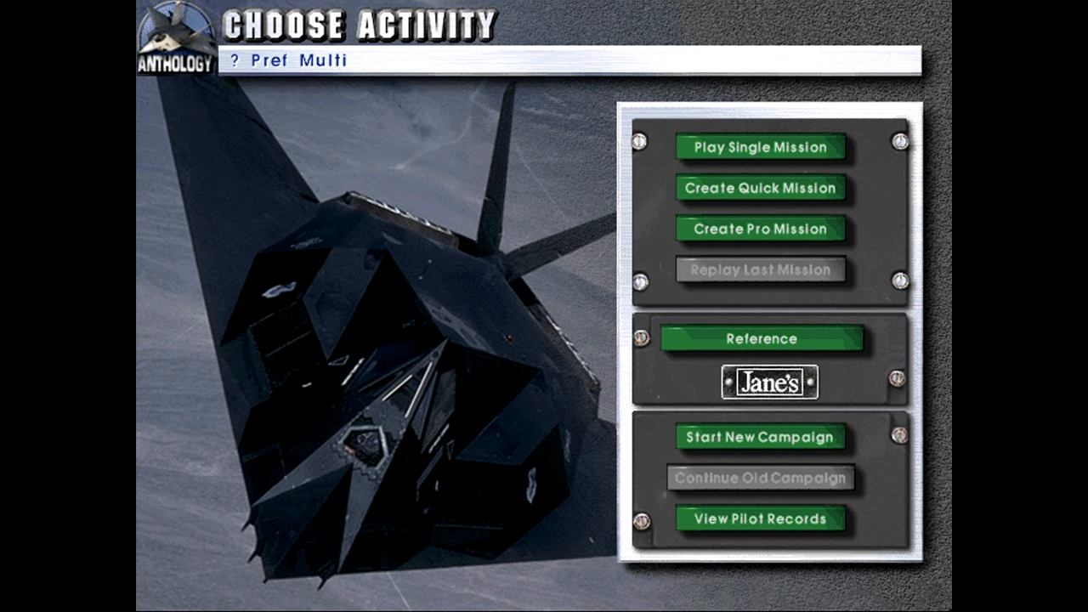
{"action": "mouse_move", "coordinate": [804, 173]}
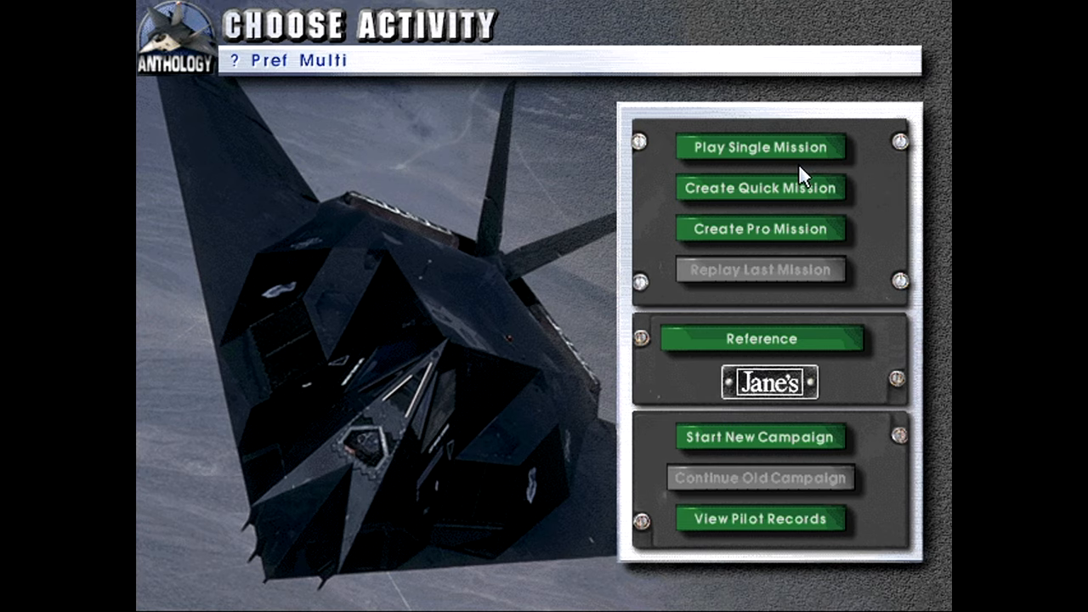
Choose Play Single Mission from the Choose Activity screen
{"action": "left_click", "coordinate": [761, 146]}
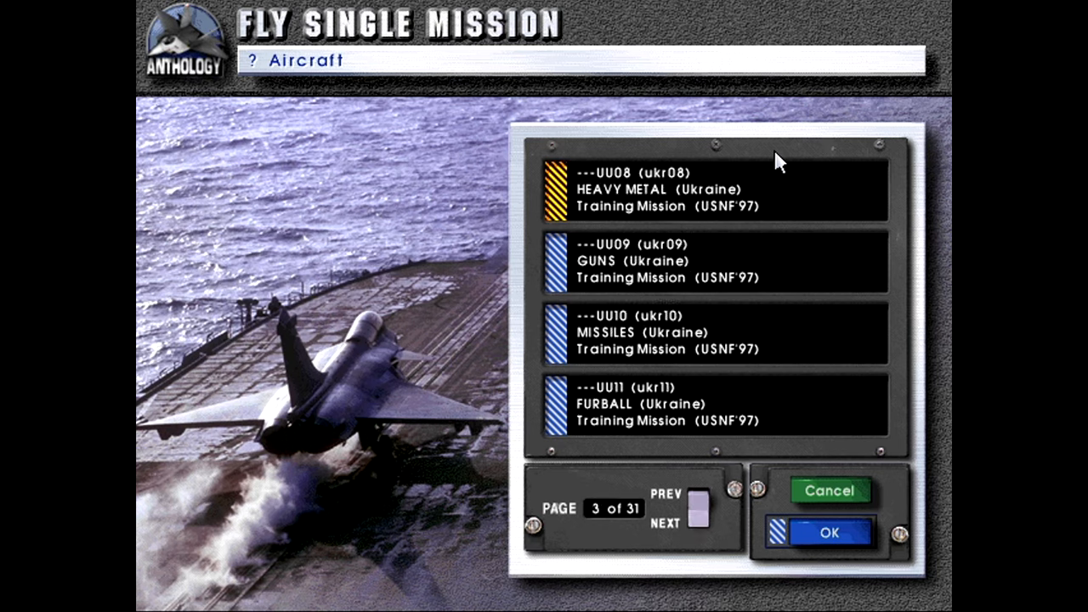
Page the mission list forward to page 9 of 31, headed by CHUCK WAGON
{"action": "left_click", "coordinate": [697, 520]}
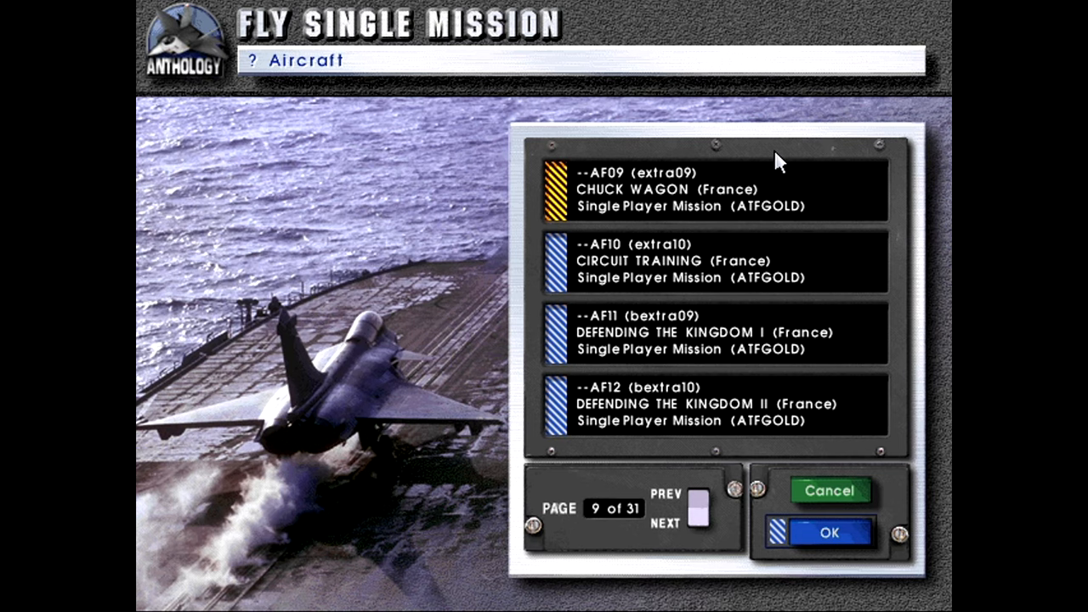
{"action": "mouse_move", "coordinate": [704, 190]}
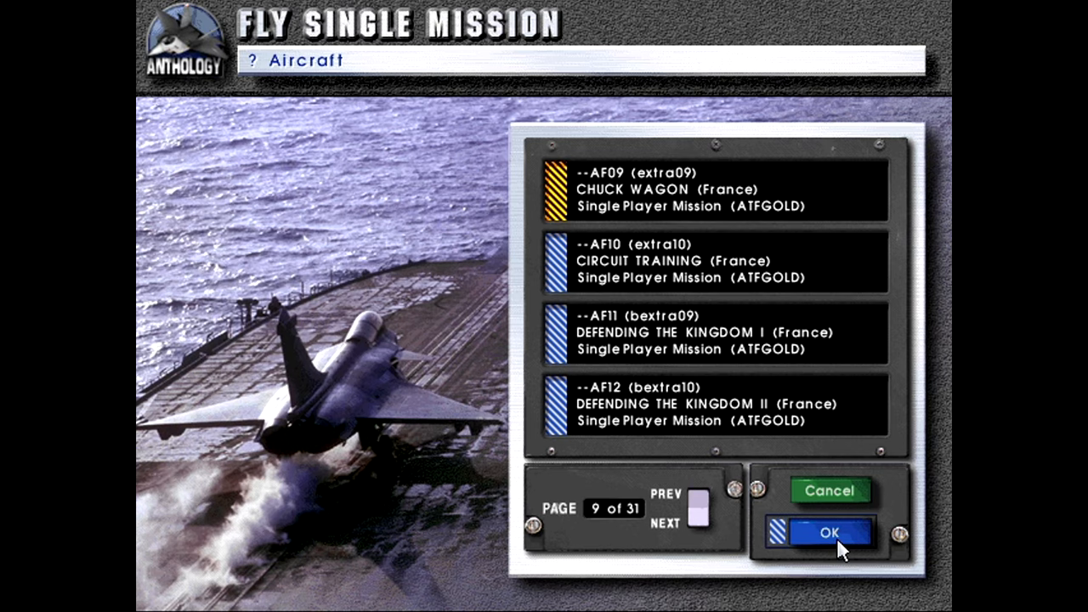
Confirm CHUCK WAGON to read its brief: destroy an enemy truck convoy near Cambrai
{"action": "left_click", "coordinate": [831, 531]}
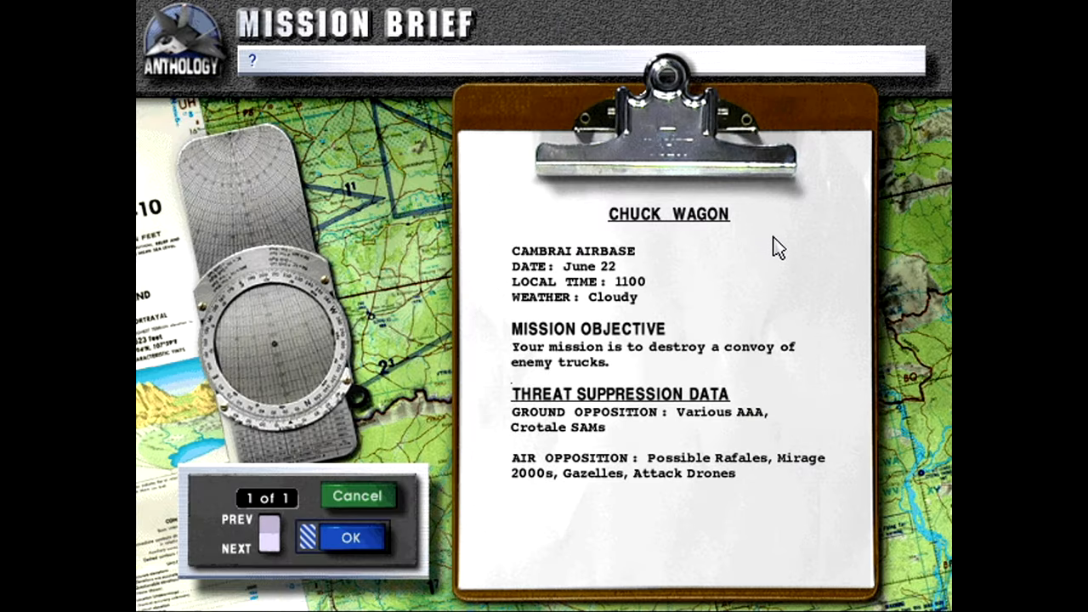
{"action": "mouse_move", "coordinate": [653, 262]}
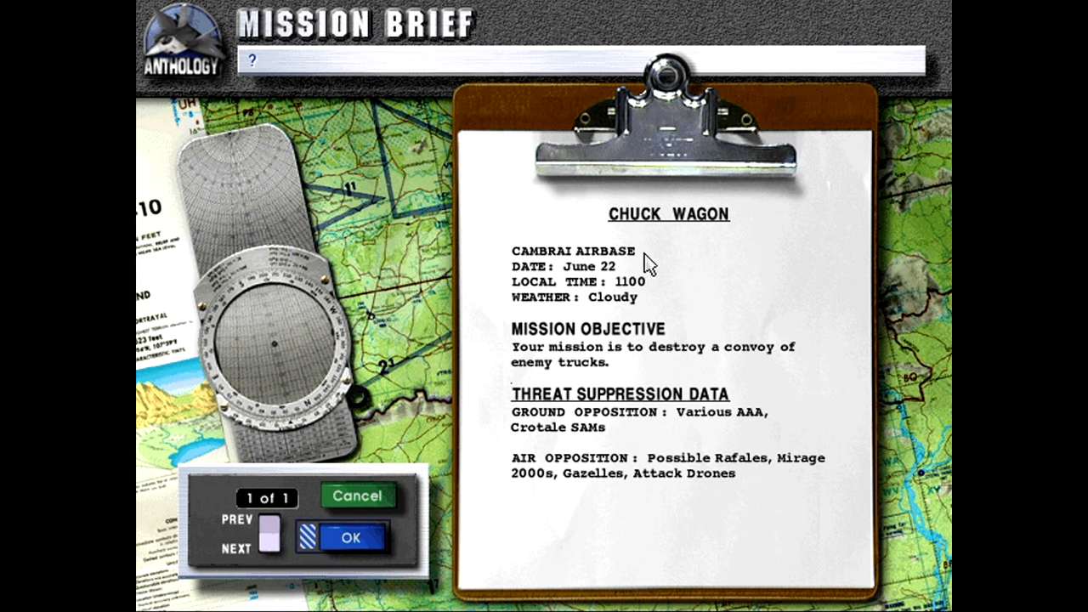
{"action": "mouse_move", "coordinate": [546, 306]}
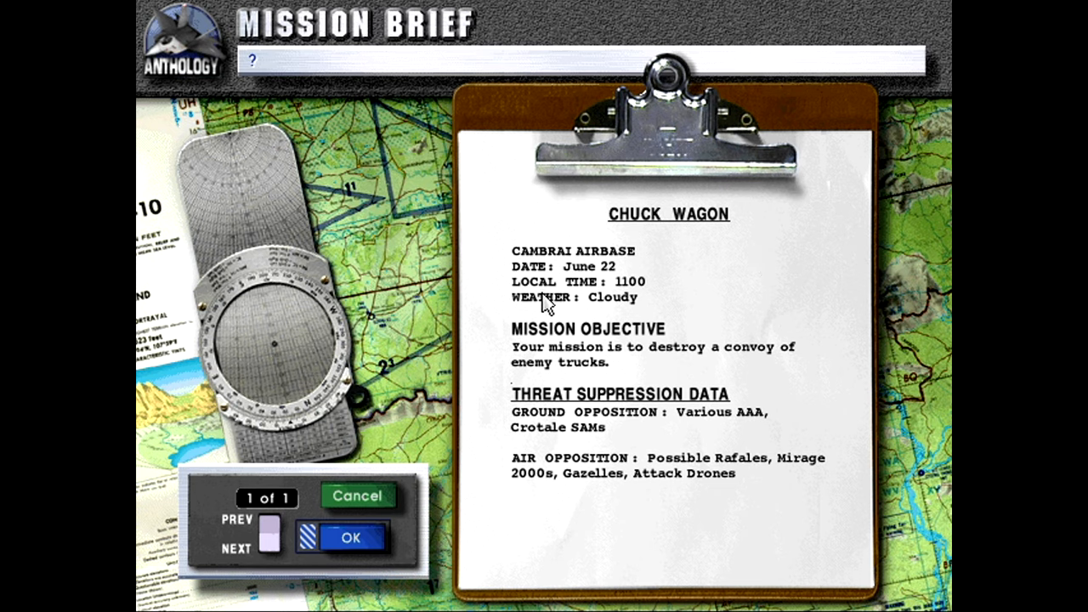
{"action": "mouse_move", "coordinate": [698, 296]}
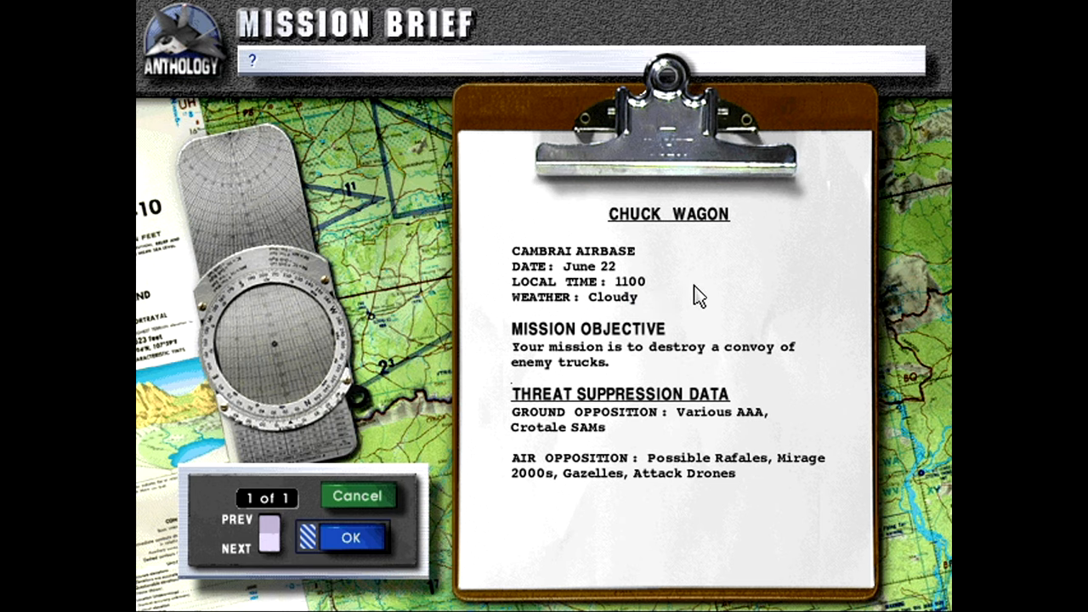
{"action": "mouse_move", "coordinate": [665, 375]}
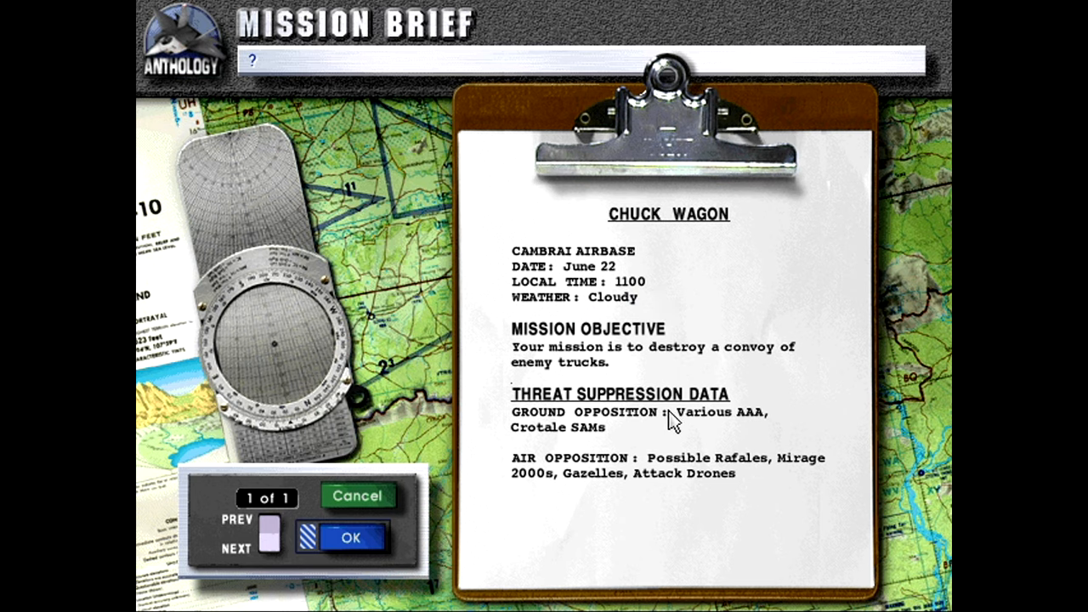
{"action": "mouse_move", "coordinate": [758, 438]}
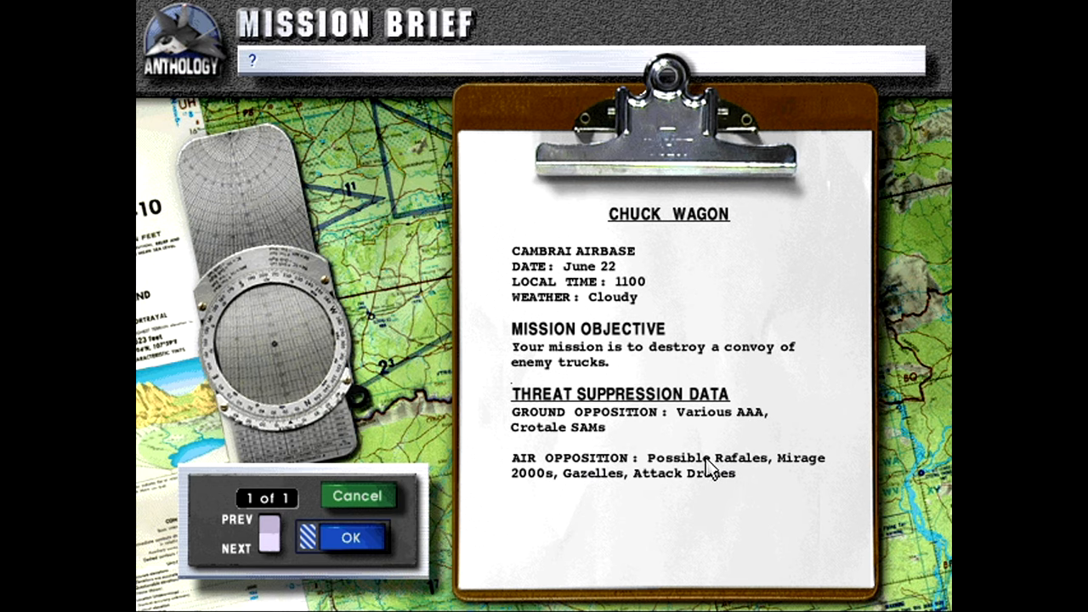
Review the mission map of the two X-32s' route toward waypoints A and B
{"action": "left_click", "coordinate": [350, 536]}
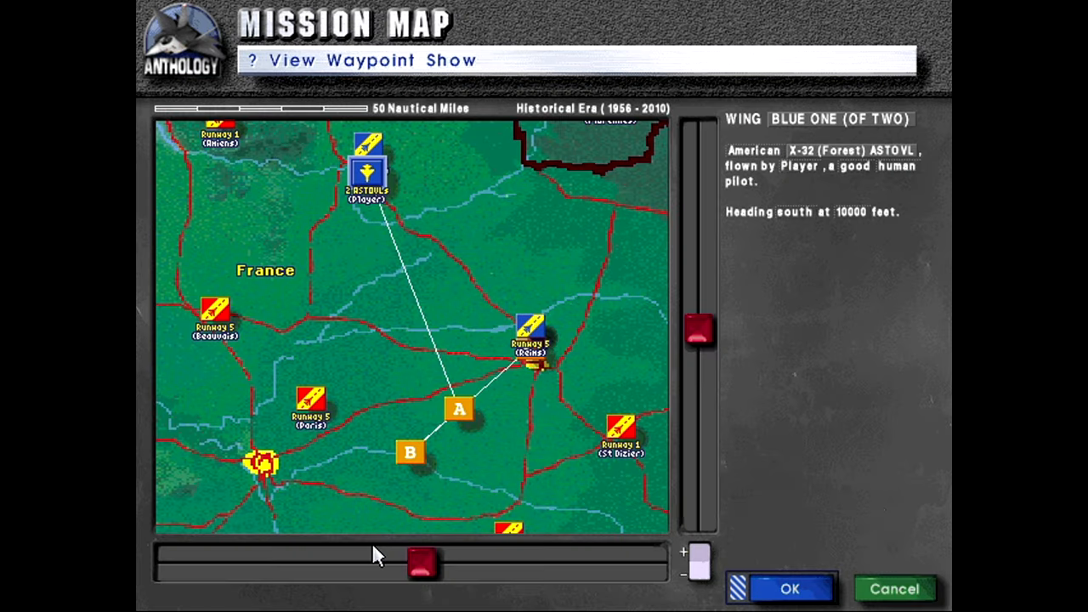
{"action": "mouse_move", "coordinate": [724, 146]}
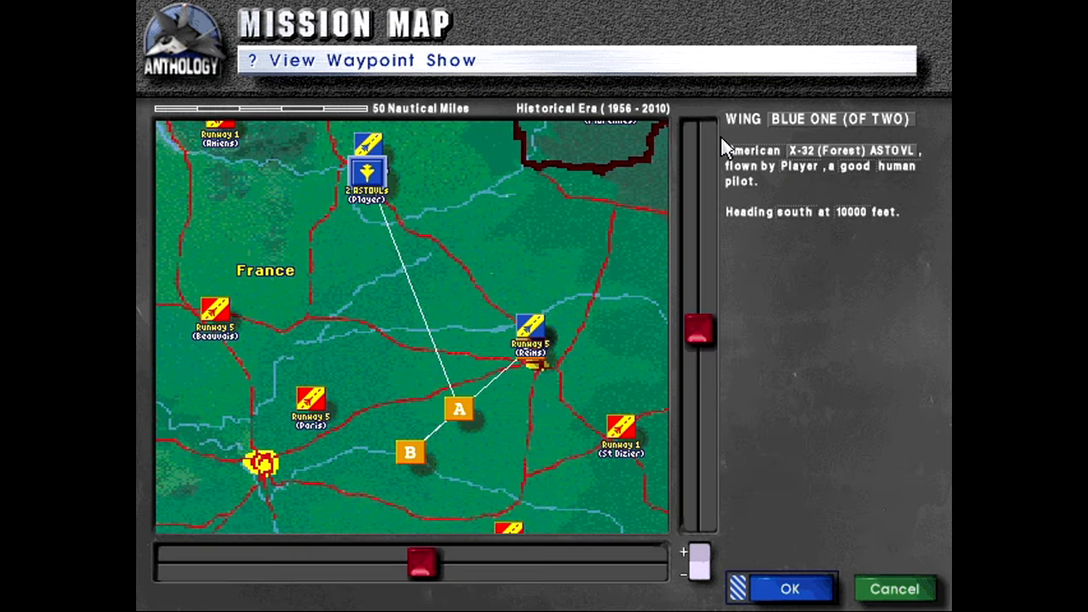
{"action": "mouse_move", "coordinate": [605, 112]}
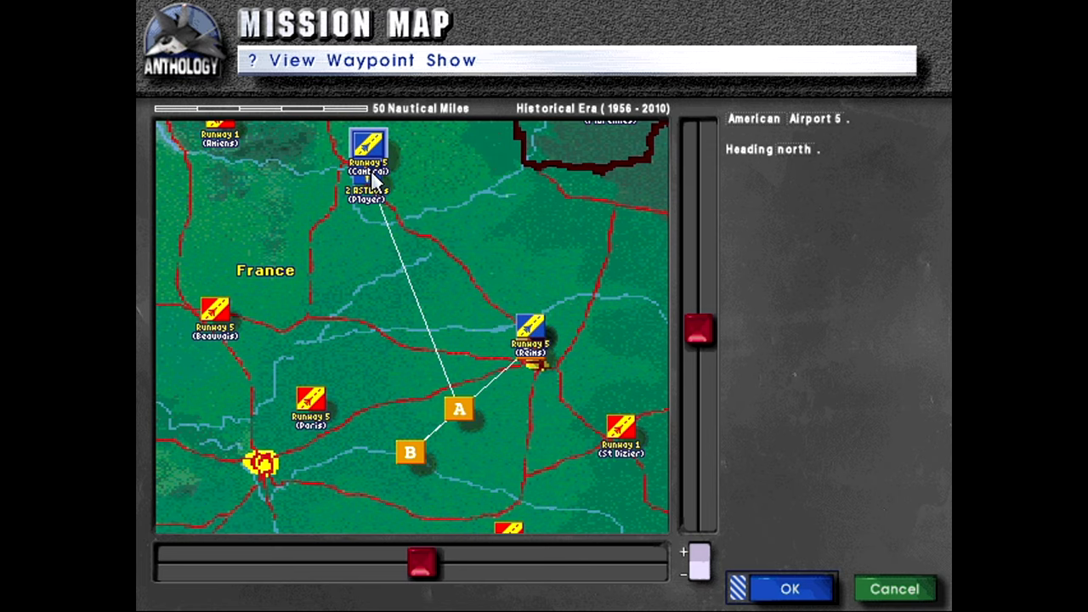
{"action": "left_click", "coordinate": [794, 587]}
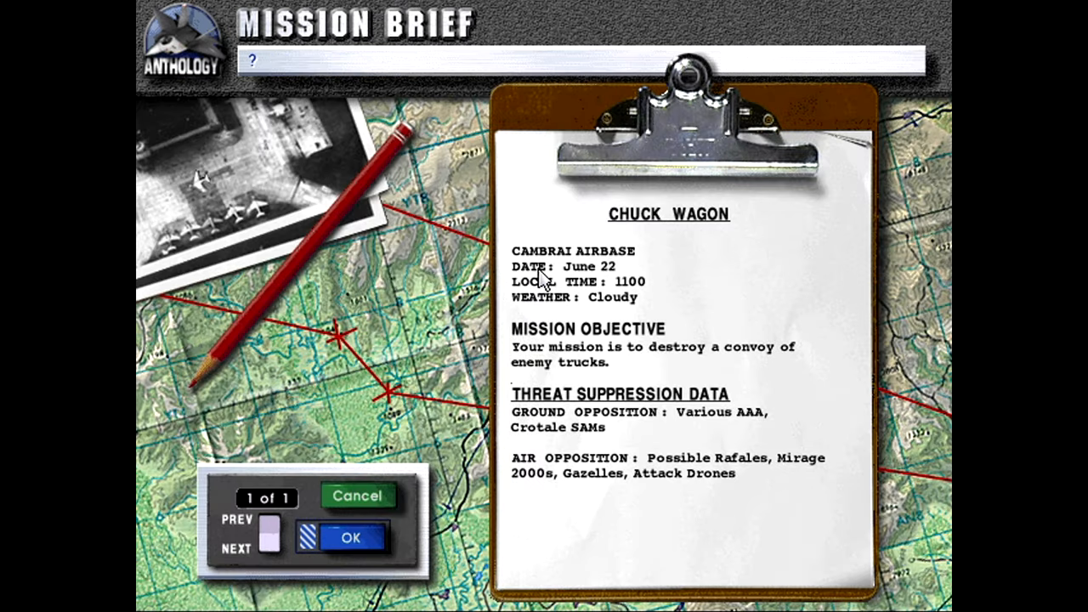
{"action": "left_click", "coordinate": [357, 537]}
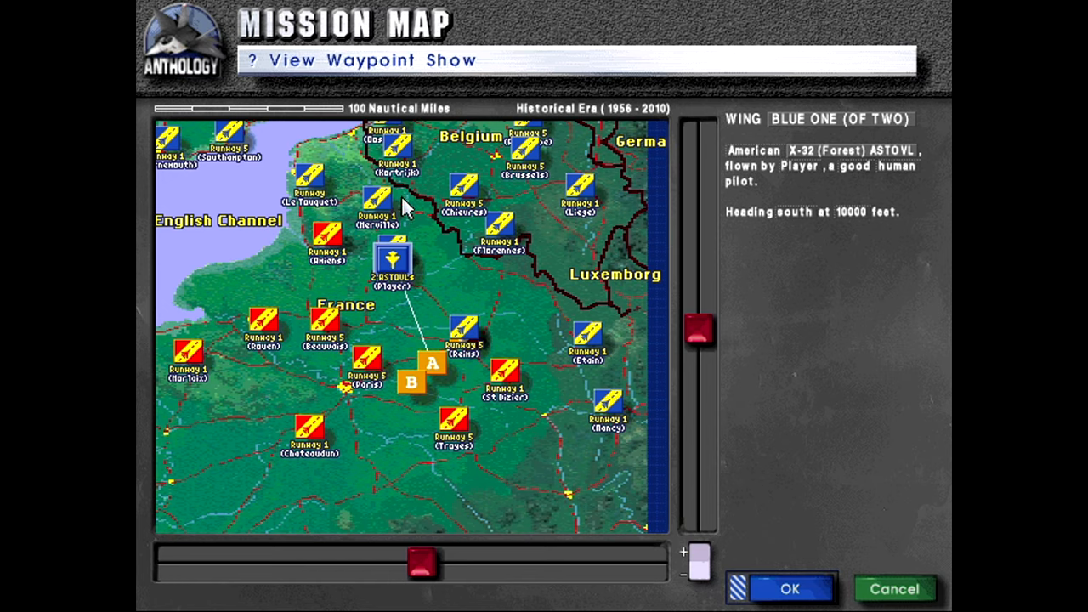
{"action": "mouse_move", "coordinate": [483, 321]}
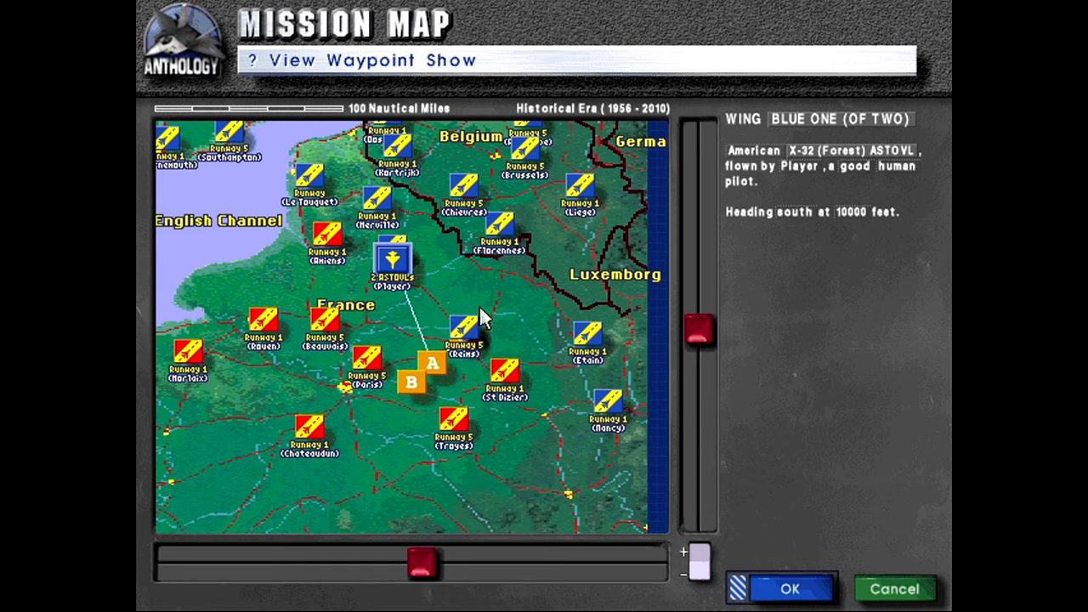
{"action": "mouse_move", "coordinate": [649, 323]}
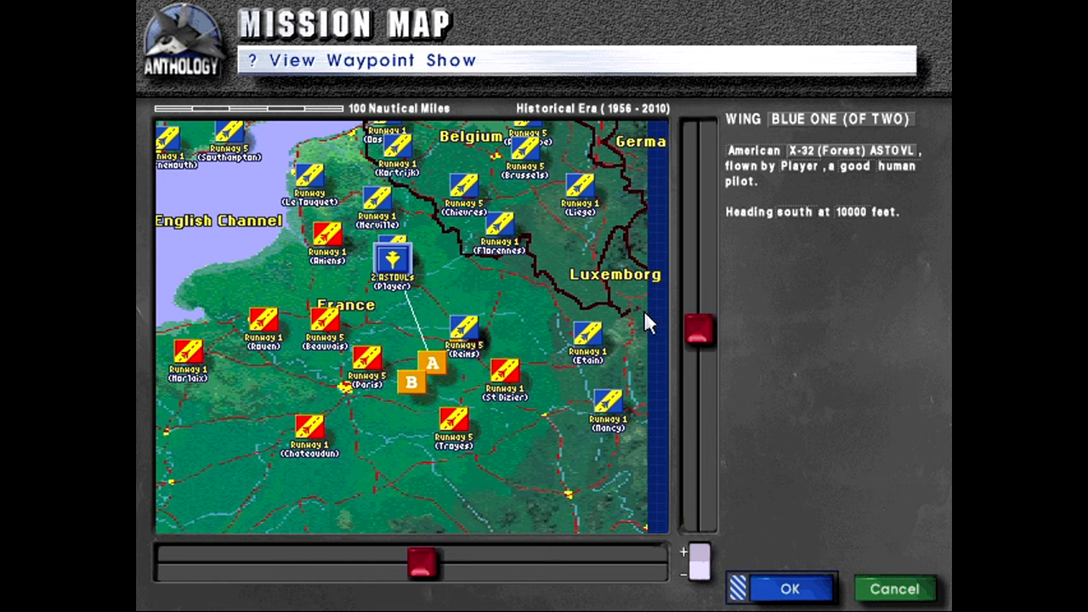
{"action": "mouse_move", "coordinate": [458, 513]}
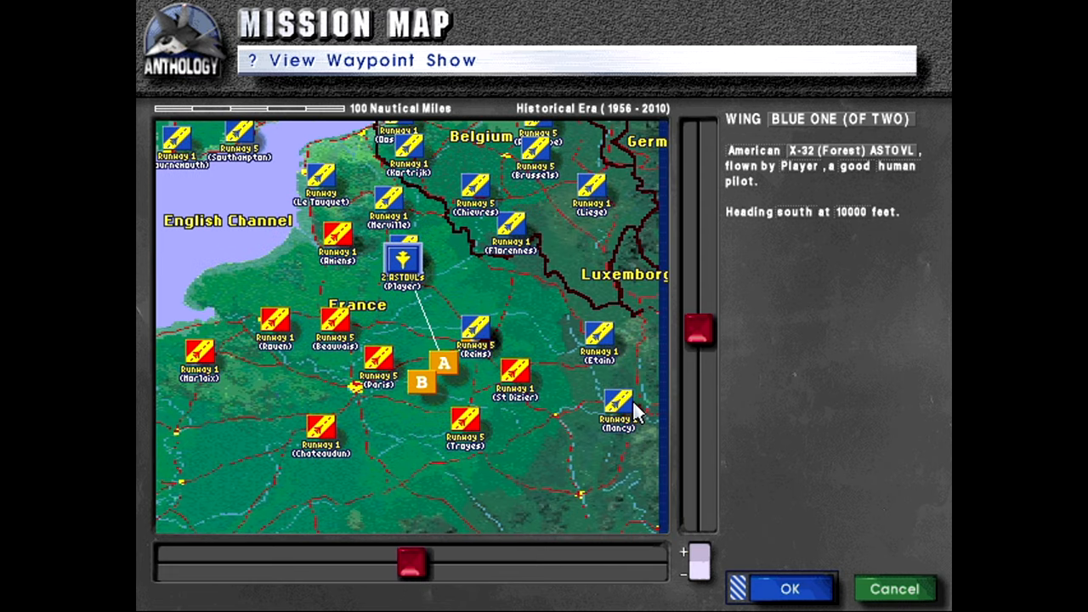
Arm the X-32 with AIM-120 AMRAAMs and MK-82 Snakeye bombs in the internal bay
{"action": "left_click", "coordinate": [796, 585]}
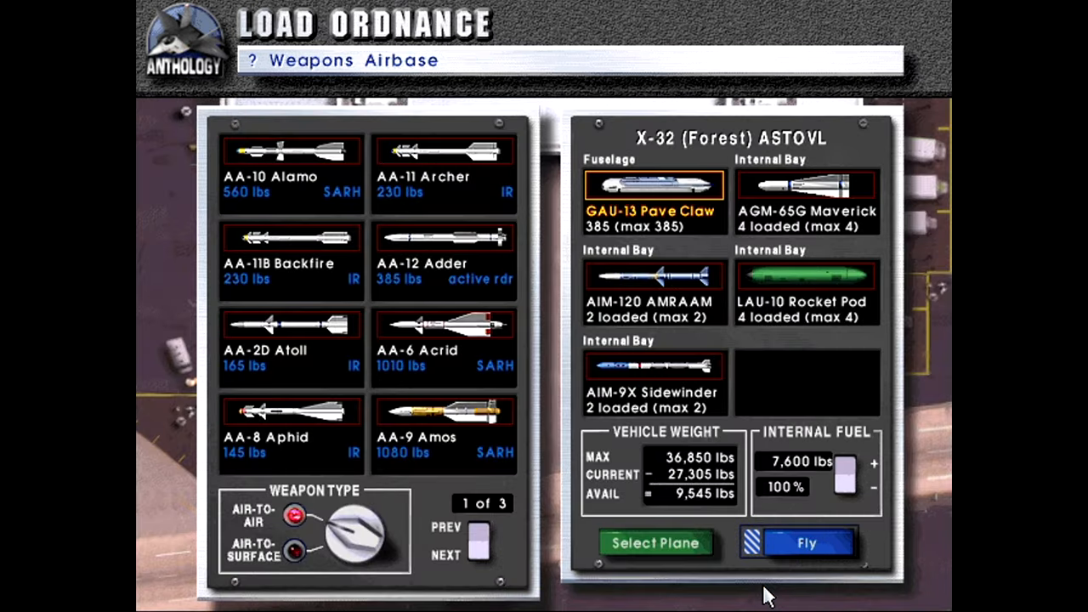
{"action": "mouse_move", "coordinate": [416, 493]}
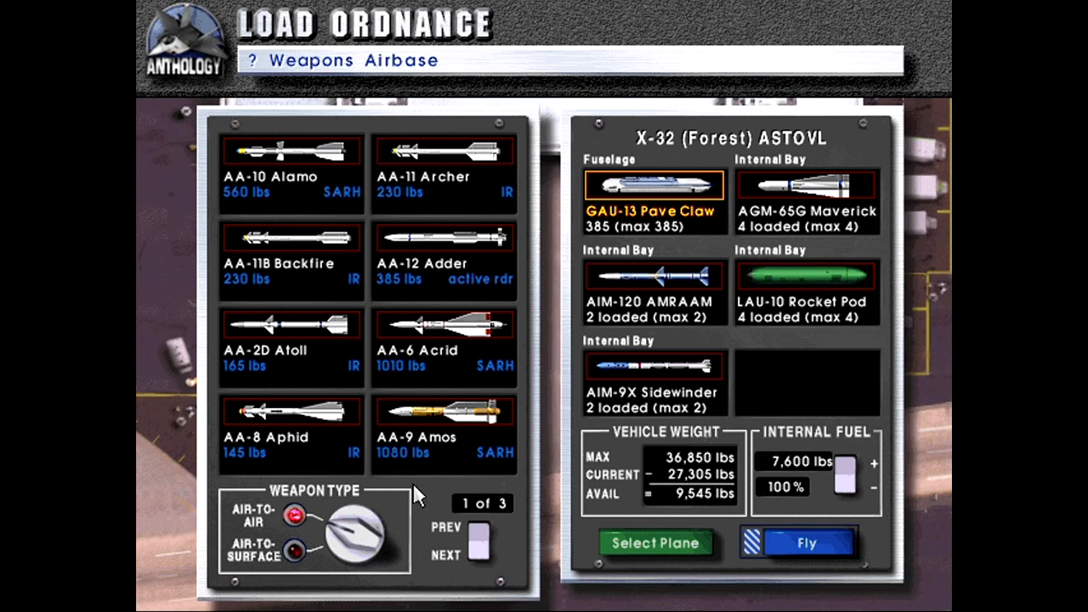
{"action": "left_click", "coordinate": [478, 547]}
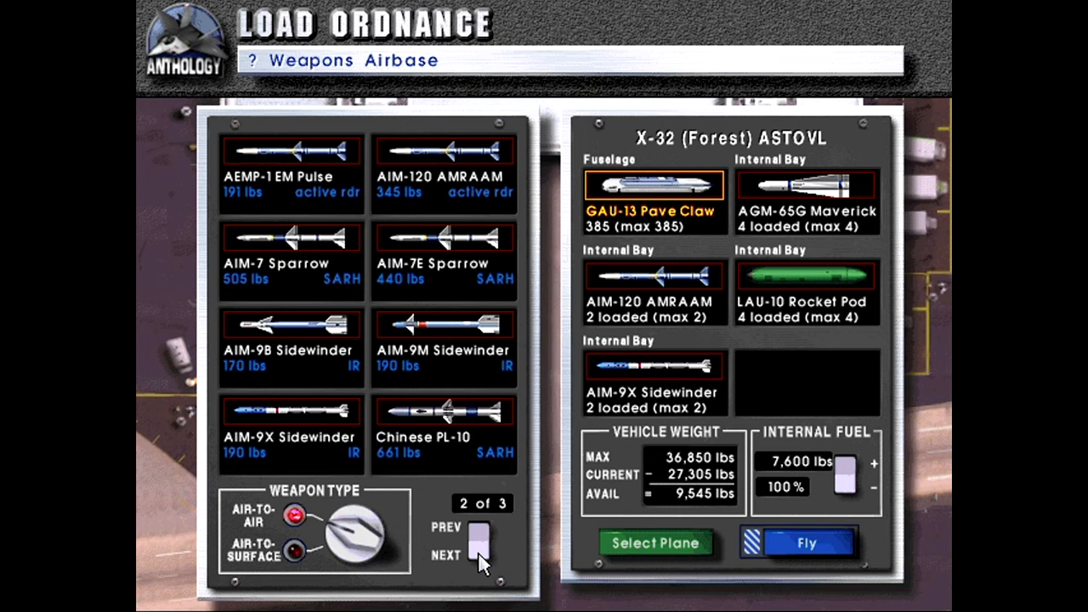
{"action": "left_click", "coordinate": [808, 185]}
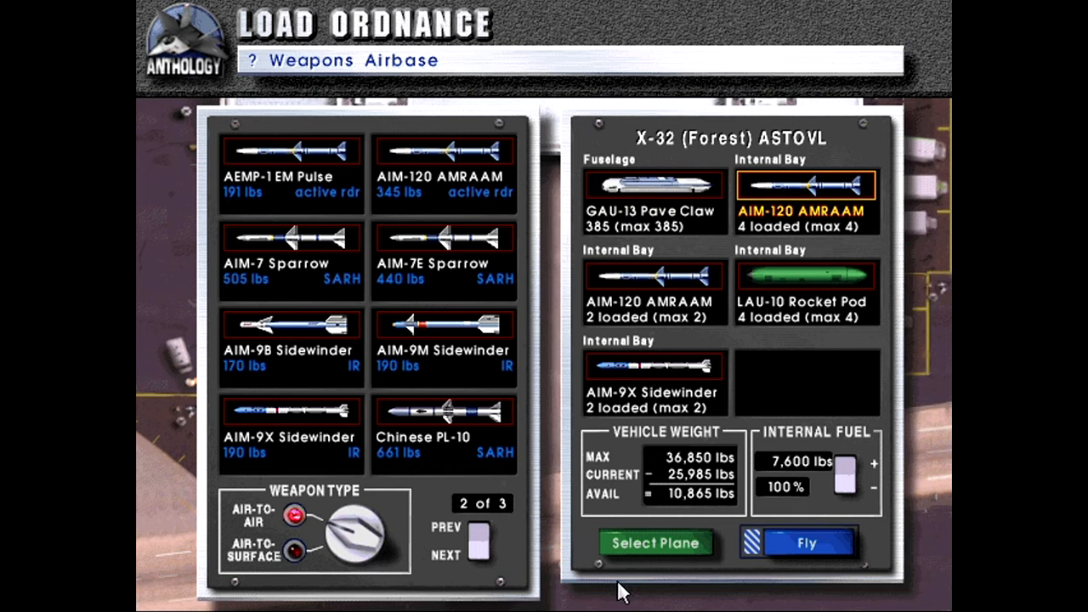
{"action": "left_click", "coordinate": [292, 554]}
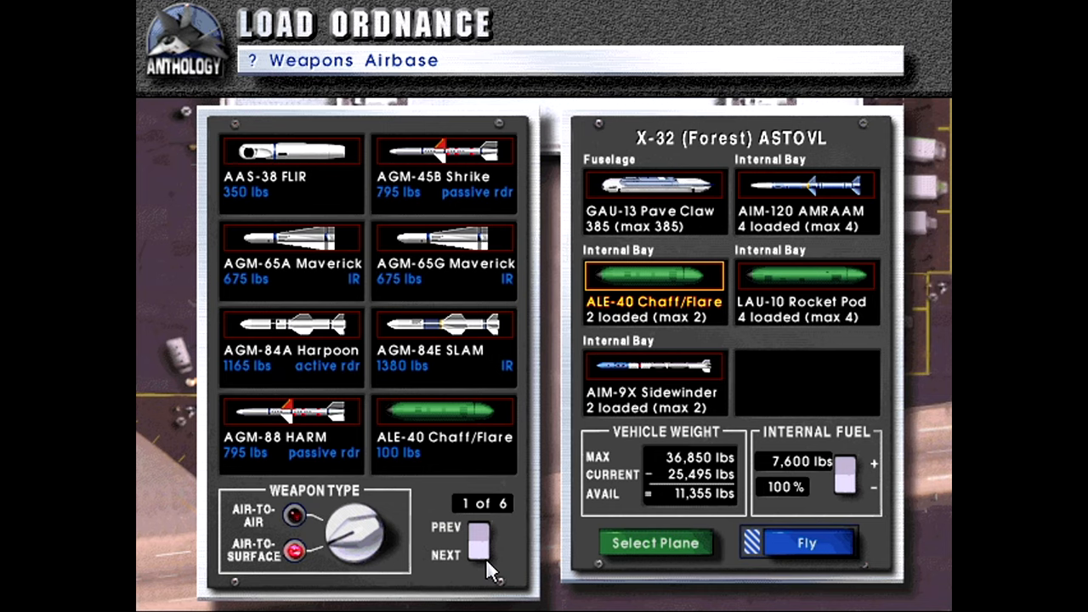
{"action": "left_click", "coordinate": [476, 550]}
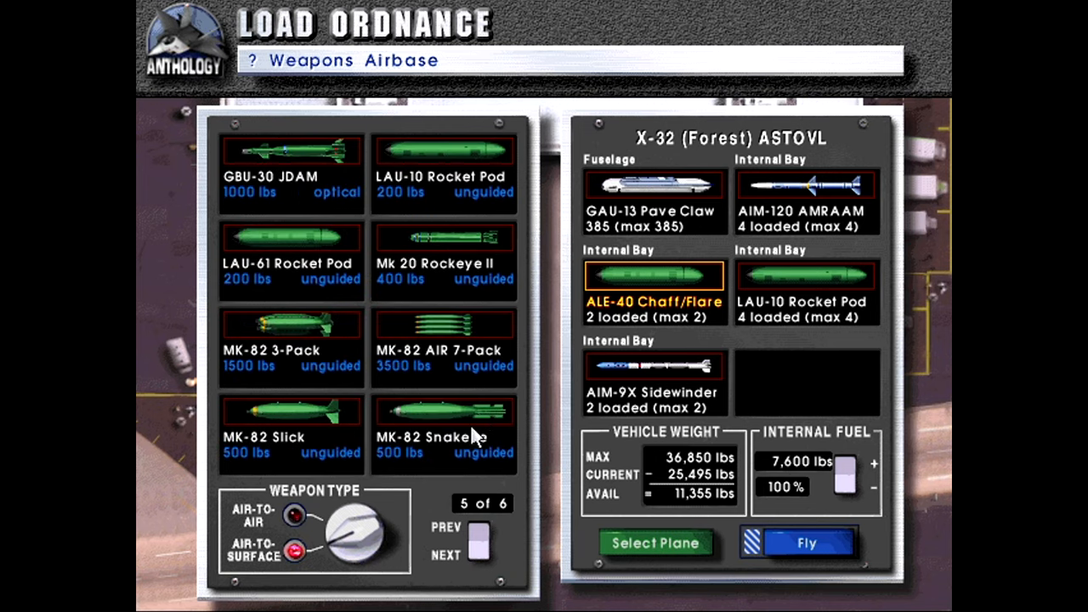
{"action": "left_click", "coordinate": [442, 413]}
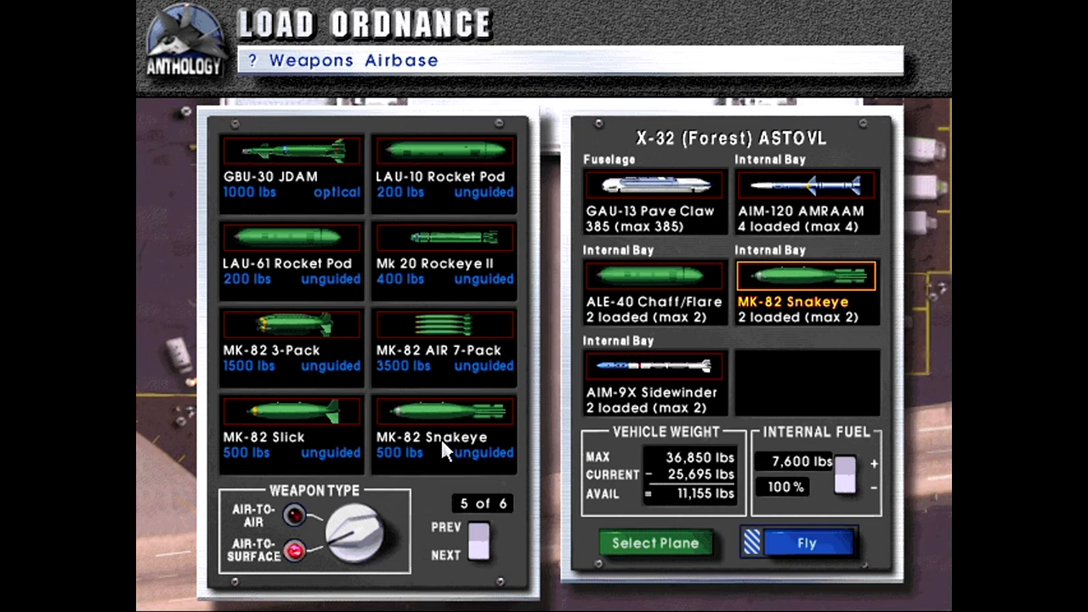
{"action": "mouse_move", "coordinate": [293, 455]}
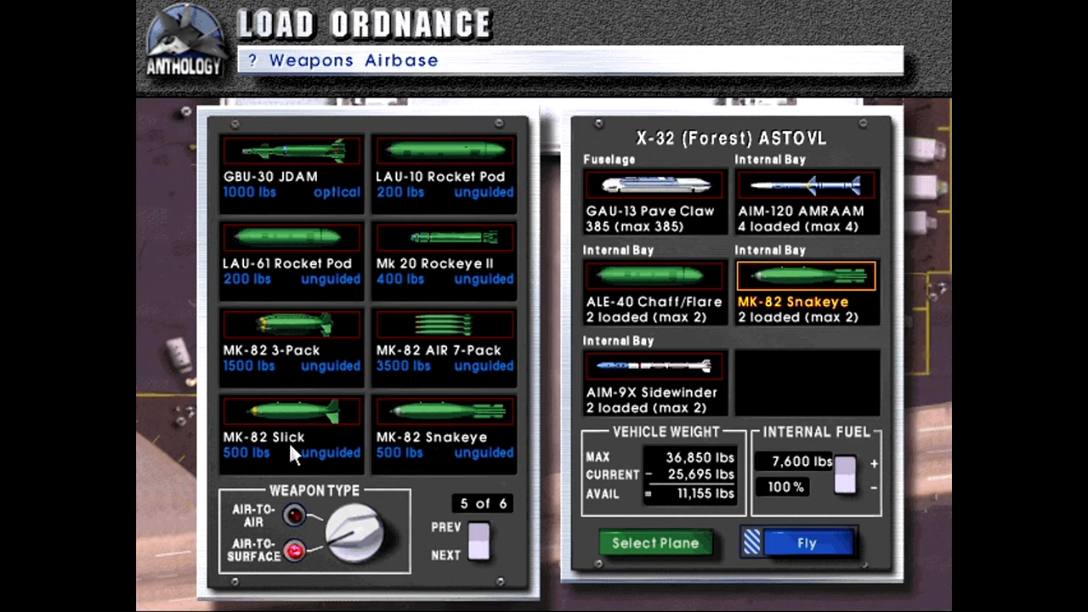
{"action": "mouse_move", "coordinate": [618, 508]}
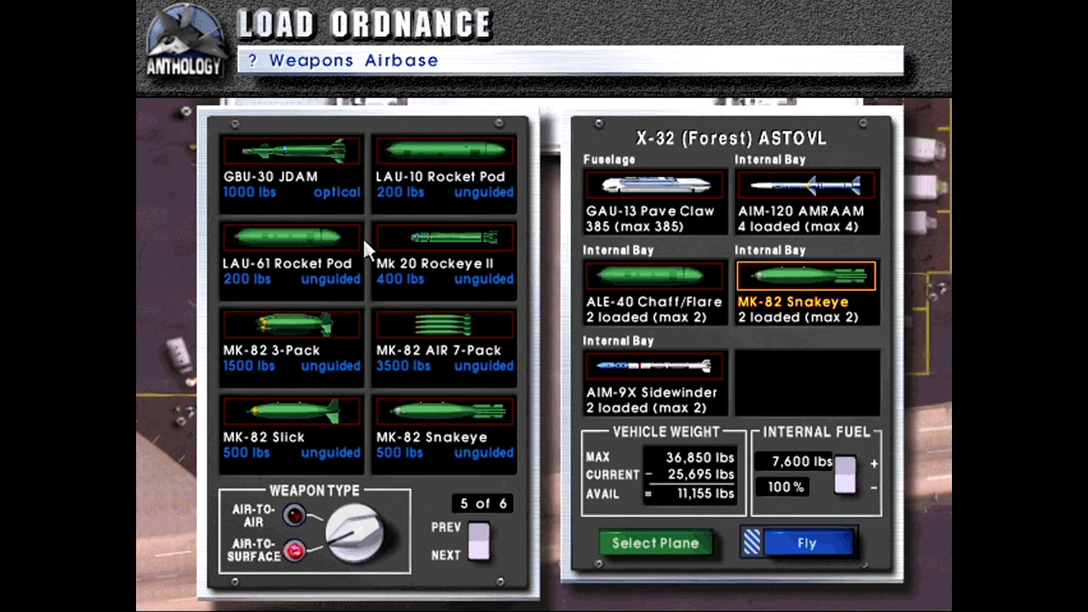
{"action": "mouse_move", "coordinate": [445, 250]}
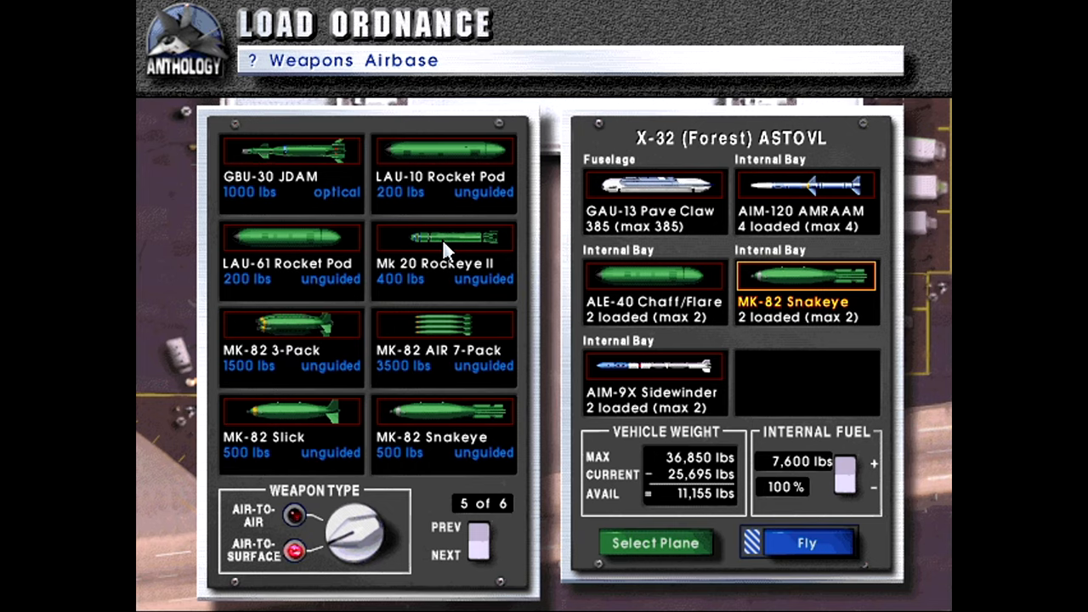
Page the air-to-surface list to swap the Snakeyes for CBU-87/B cluster bombs
{"action": "left_click", "coordinate": [476, 541]}
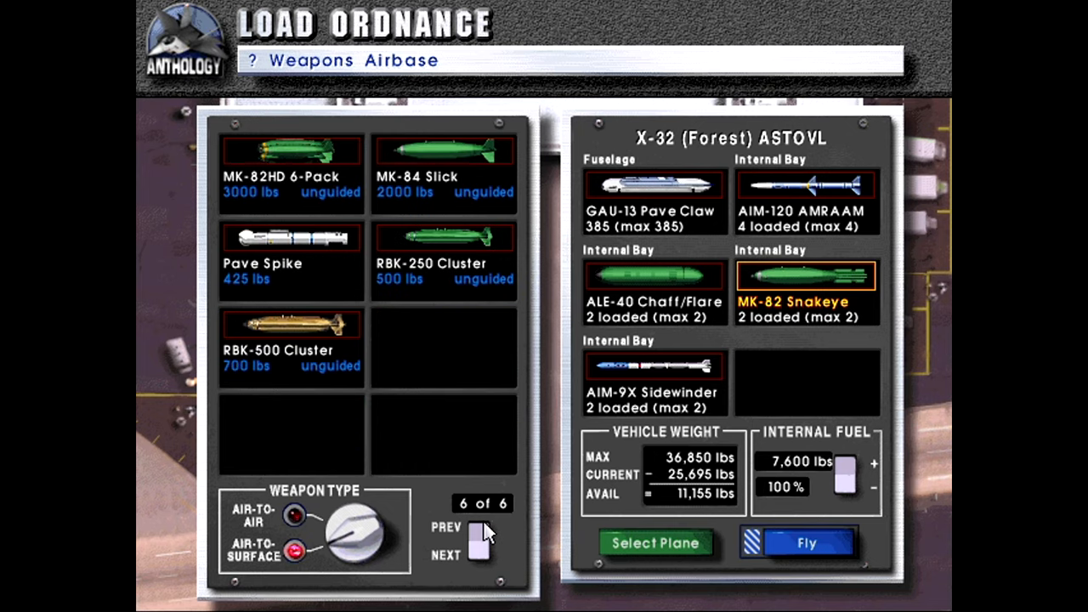
{"action": "left_click", "coordinate": [474, 530]}
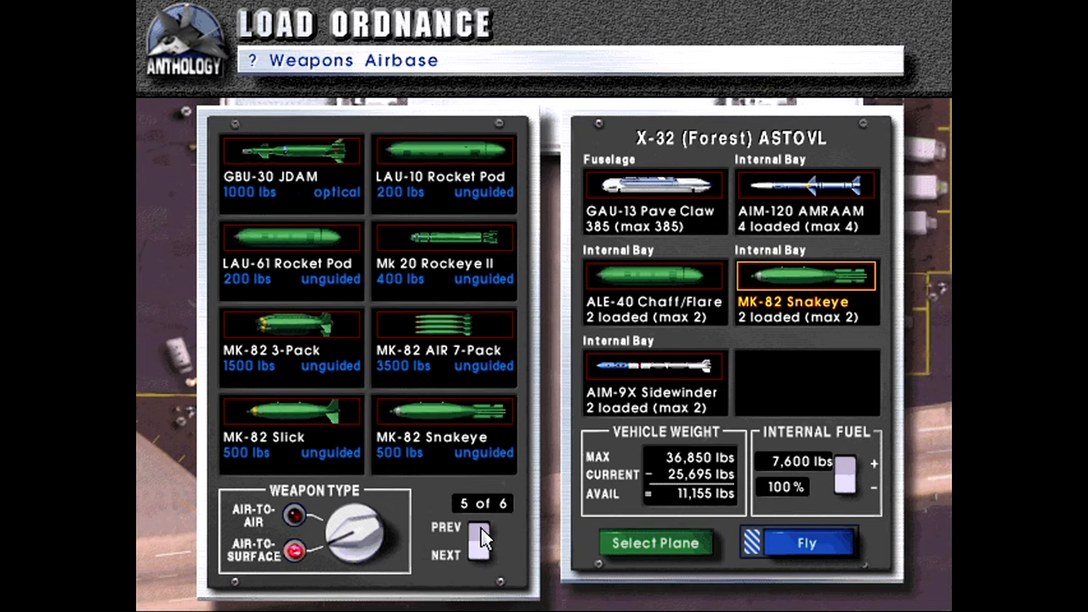
{"action": "left_click", "coordinate": [478, 537]}
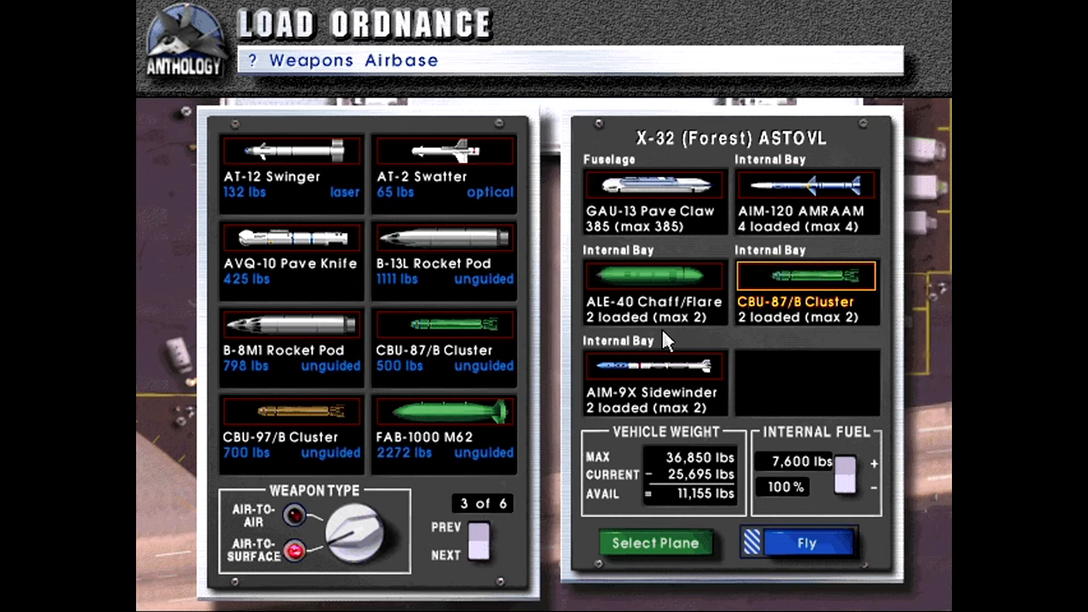
{"action": "mouse_move", "coordinate": [411, 557]}
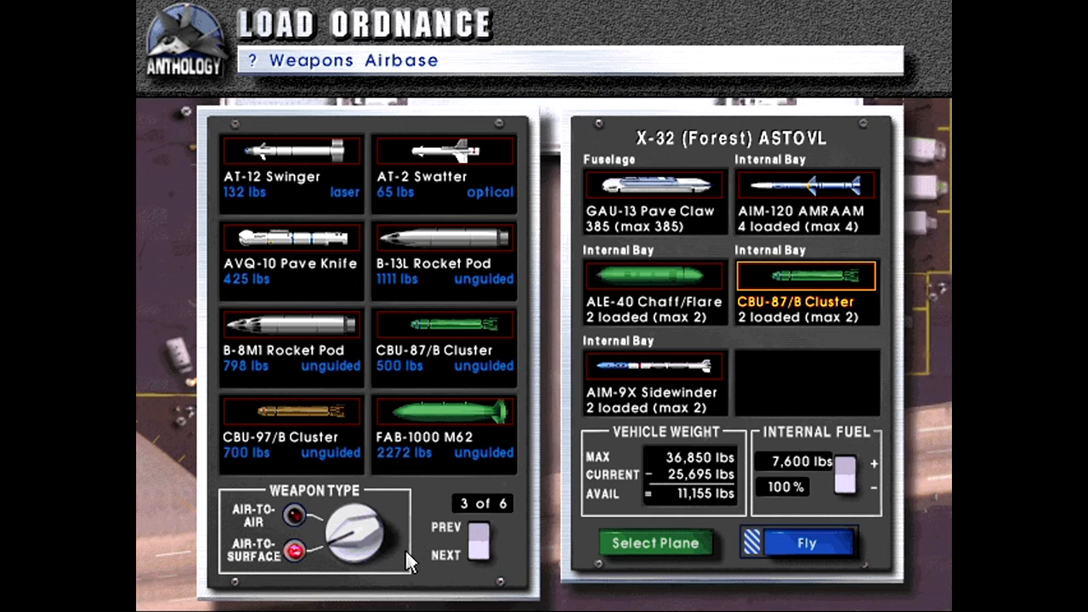
{"action": "left_click", "coordinate": [472, 554]}
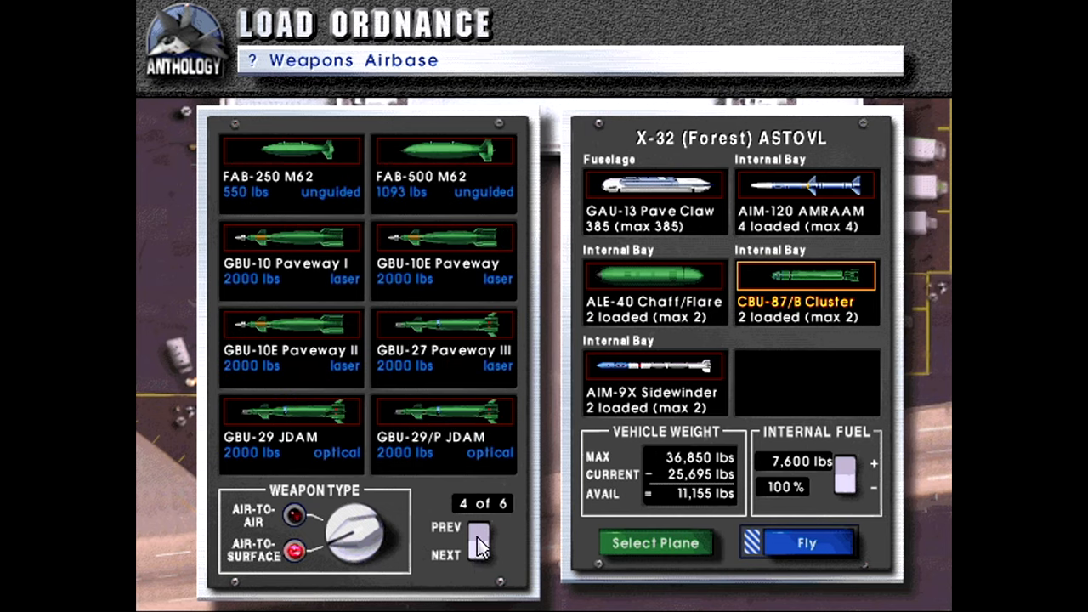
{"action": "left_click", "coordinate": [478, 537]}
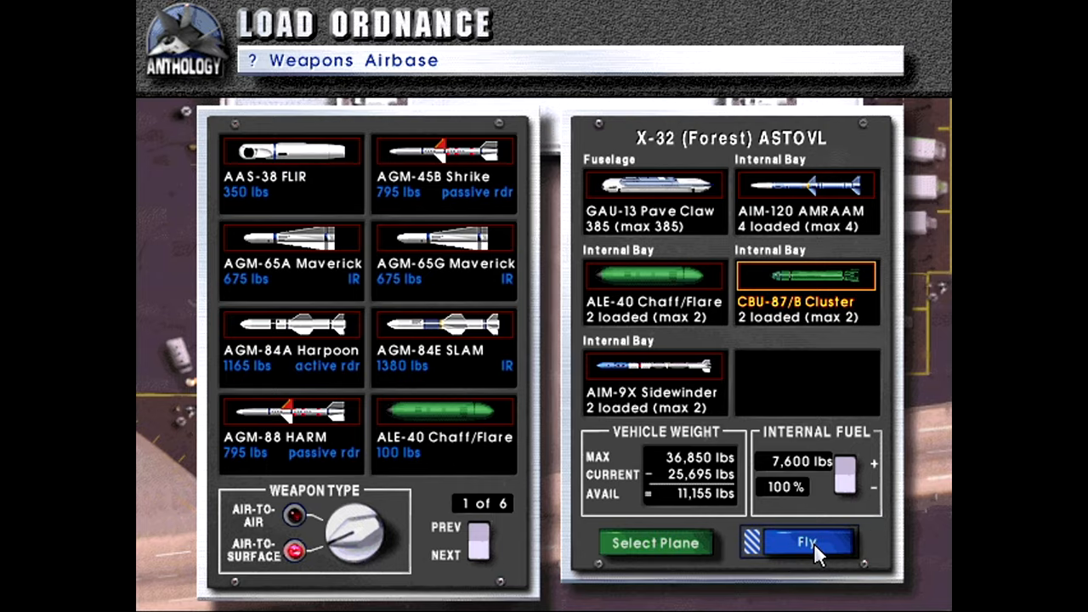
{"action": "left_click", "coordinate": [804, 542]}
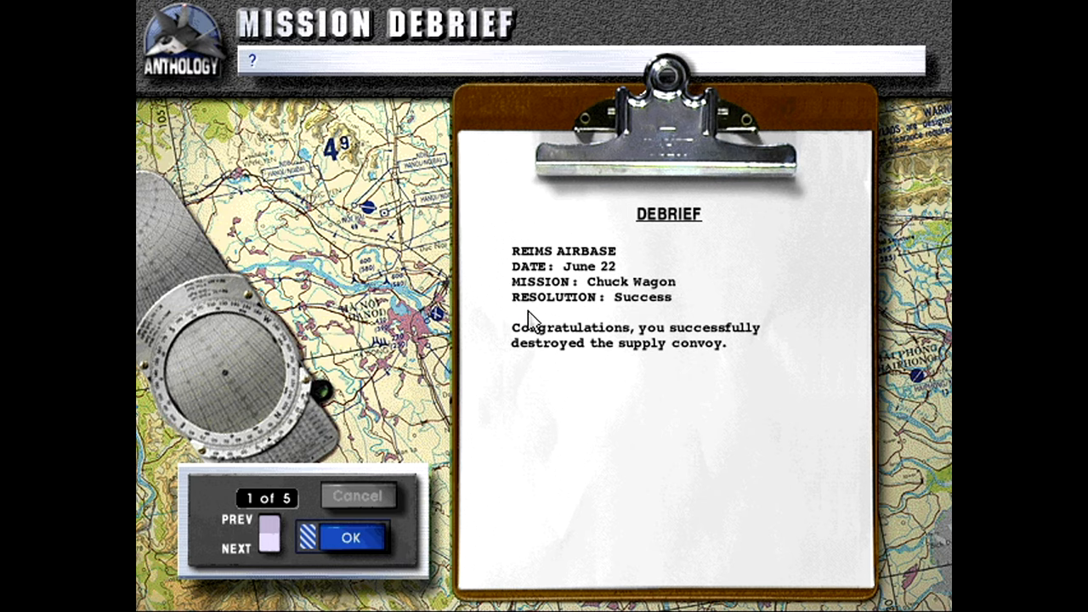
{"action": "mouse_move", "coordinate": [826, 291]}
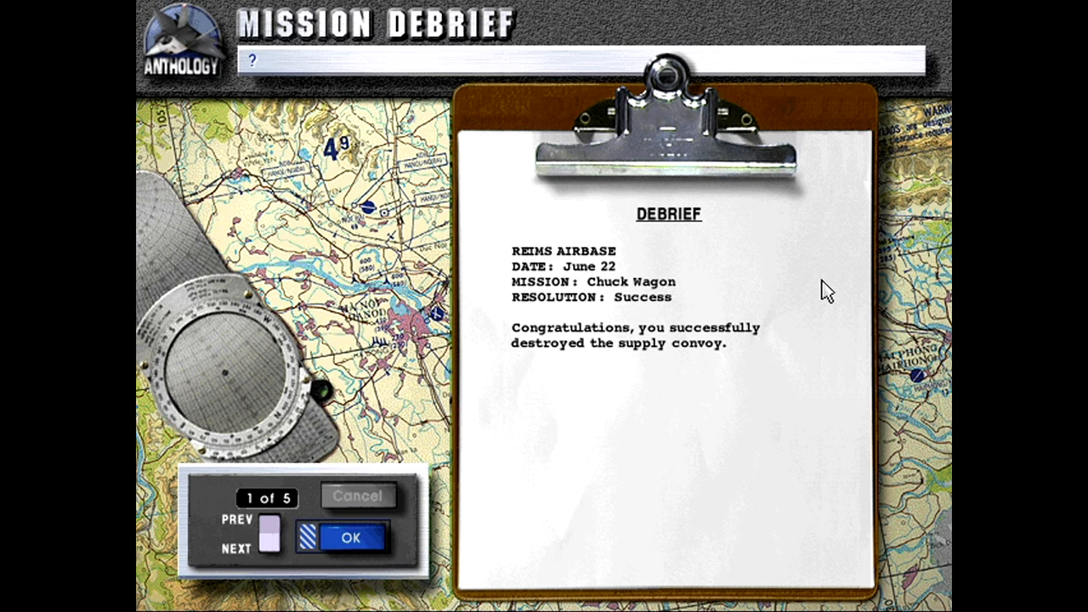
{"action": "mouse_move", "coordinate": [650, 376]}
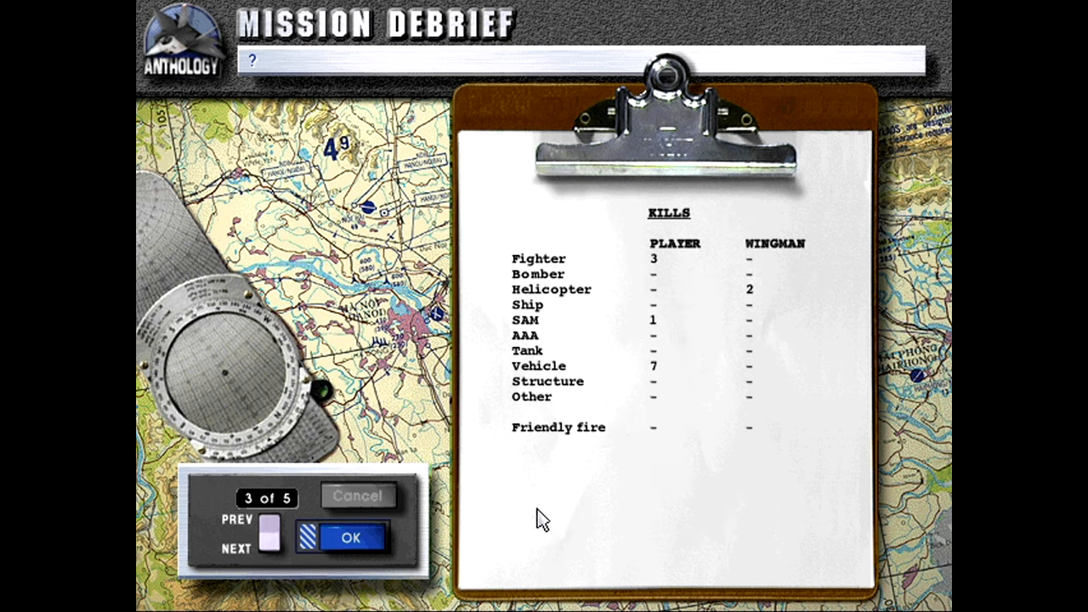
{"action": "mouse_move", "coordinate": [758, 306]}
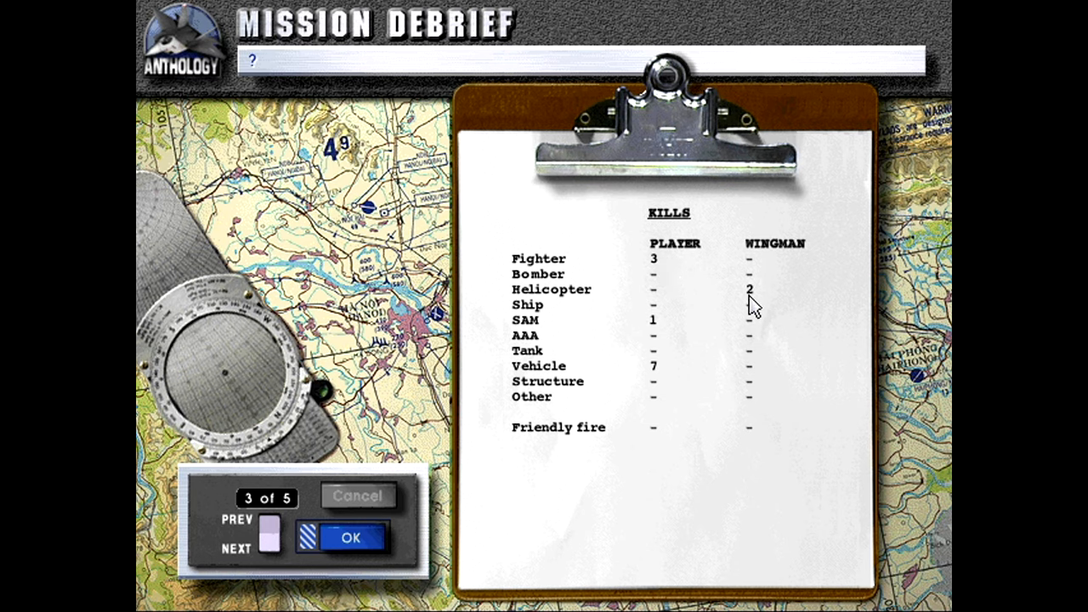
{"action": "mouse_move", "coordinate": [677, 367]}
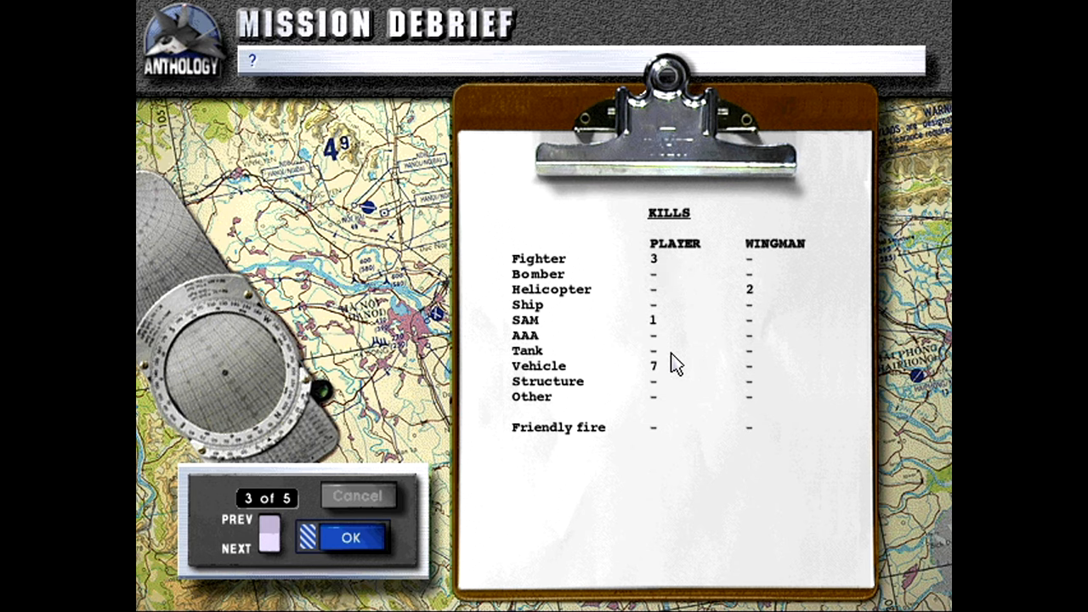
Step through the debrief's hit-percentage pages and return to Choose Activity
{"action": "left_click", "coordinate": [272, 551]}
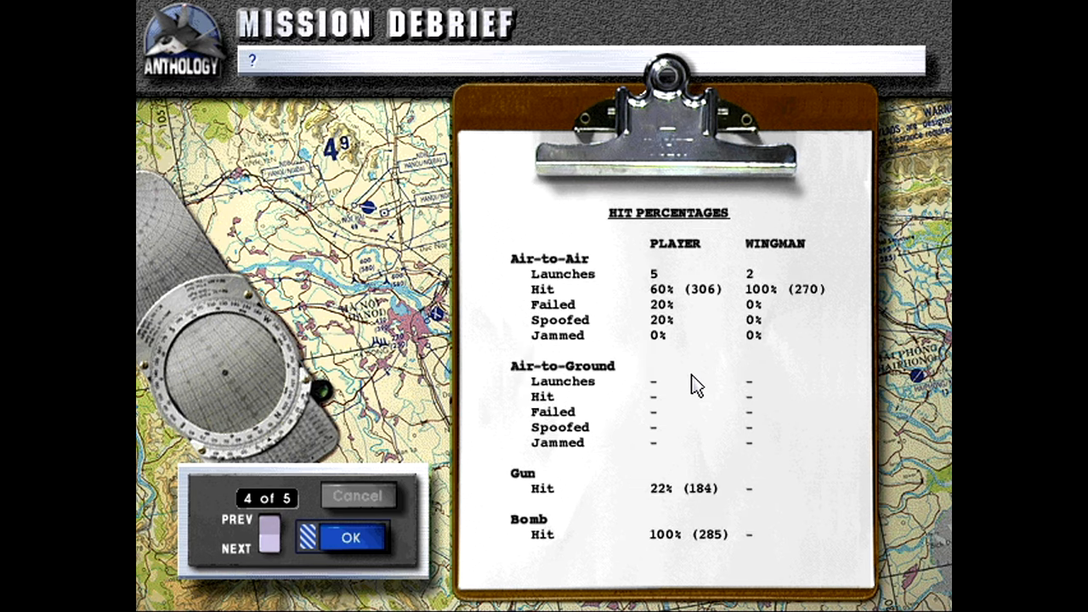
{"action": "mouse_move", "coordinate": [679, 292]}
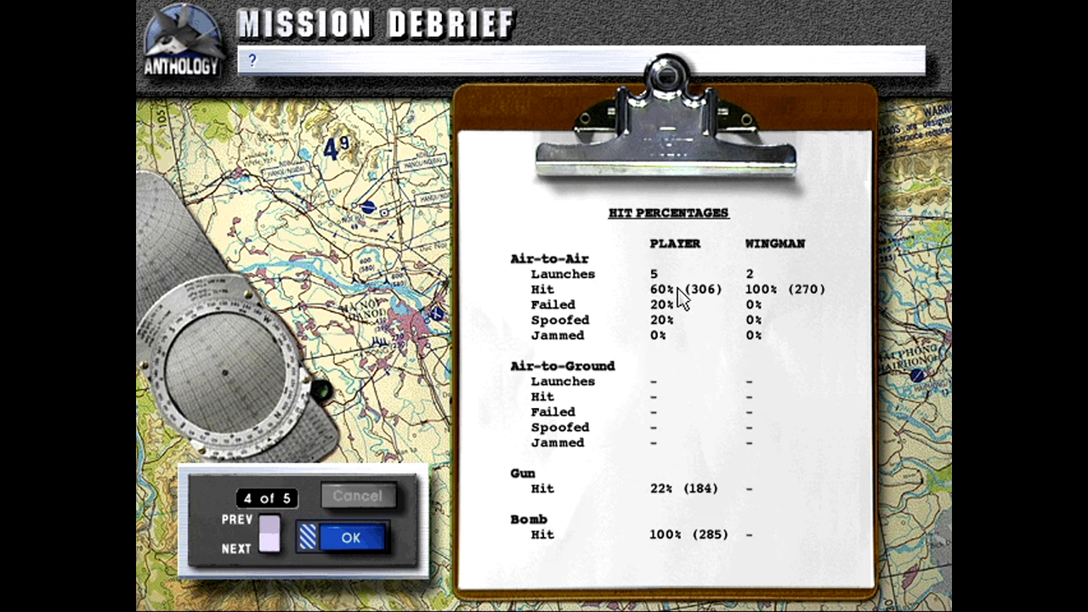
{"action": "mouse_move", "coordinate": [683, 320]}
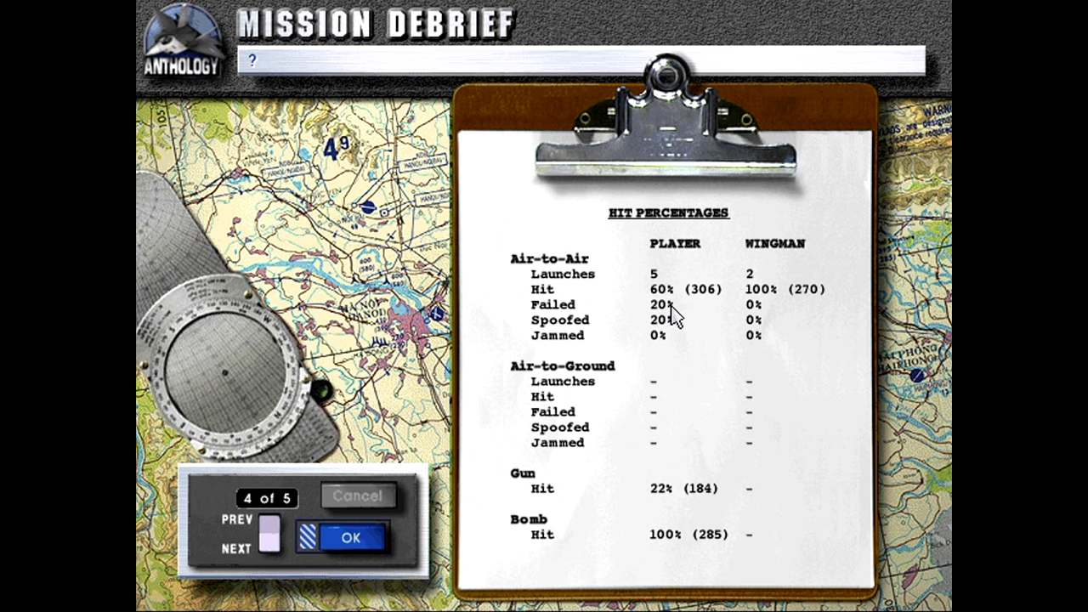
{"action": "mouse_move", "coordinate": [687, 509]}
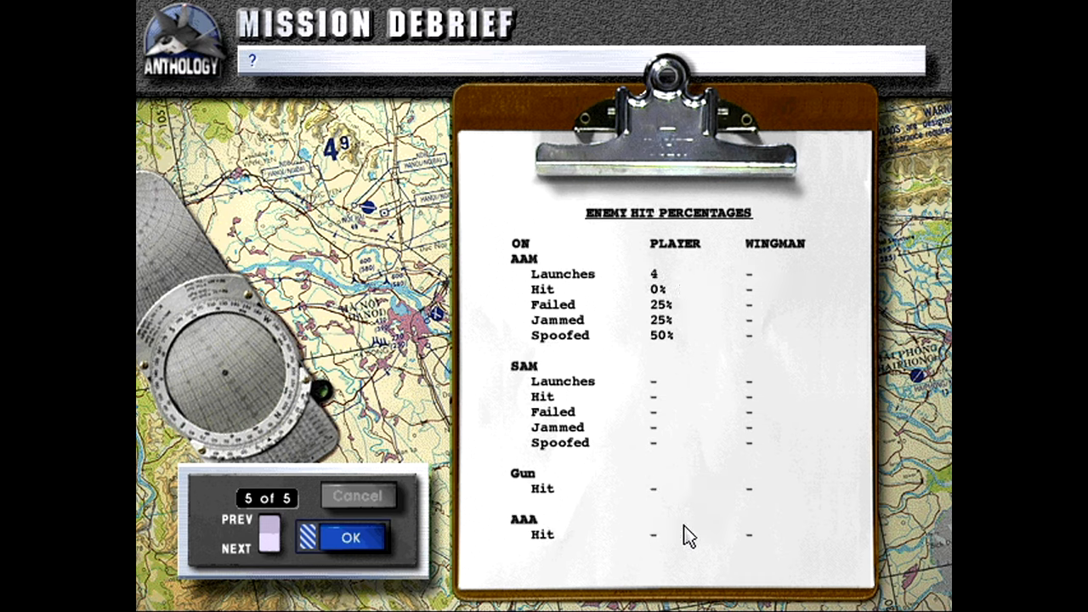
{"action": "mouse_move", "coordinate": [661, 503]}
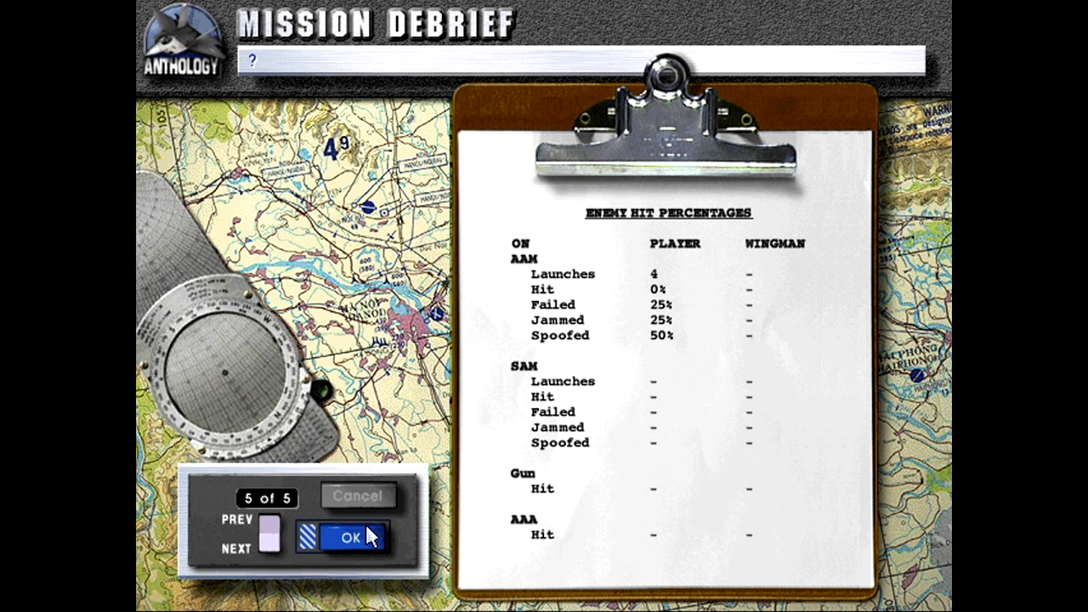
{"action": "left_click", "coordinate": [352, 537]}
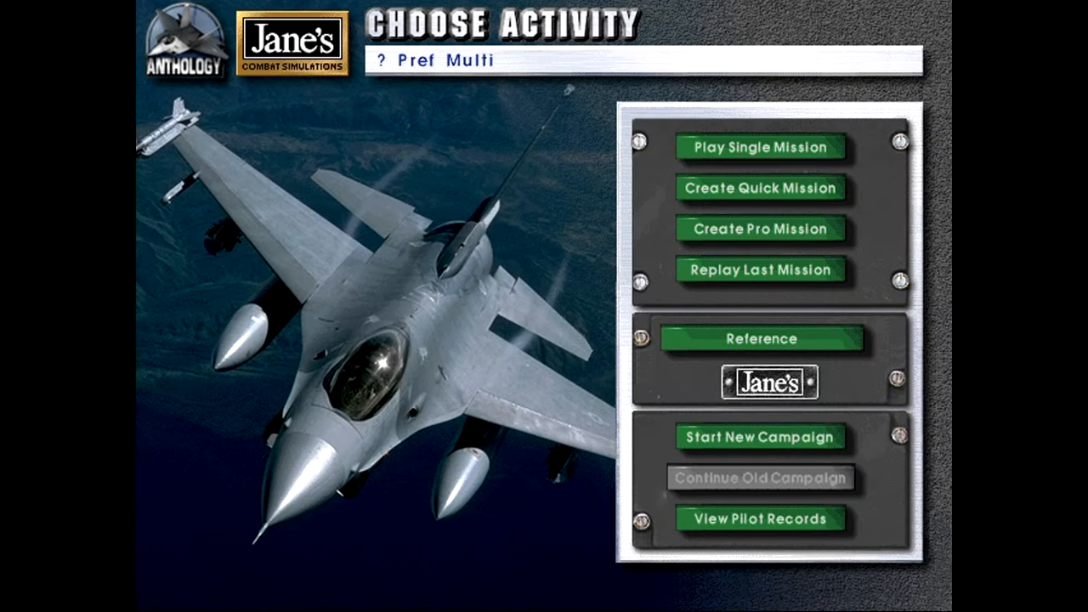